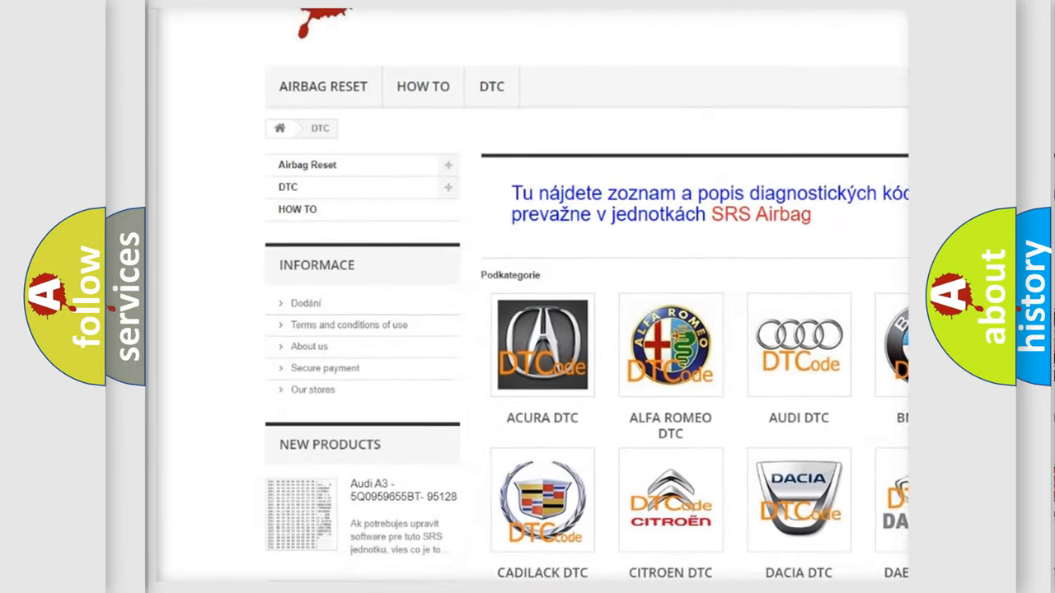
# Step: Open the AUDI DTC tile from the Podkategorie grid to view its trouble code list
pyautogui.scroll(-3)
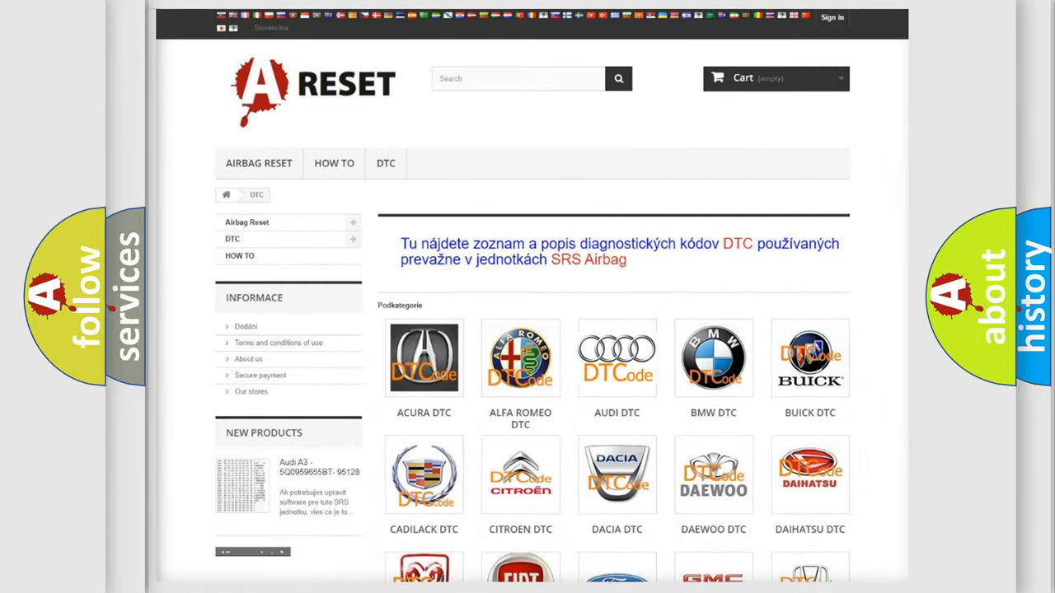
pyautogui.click(616, 357)
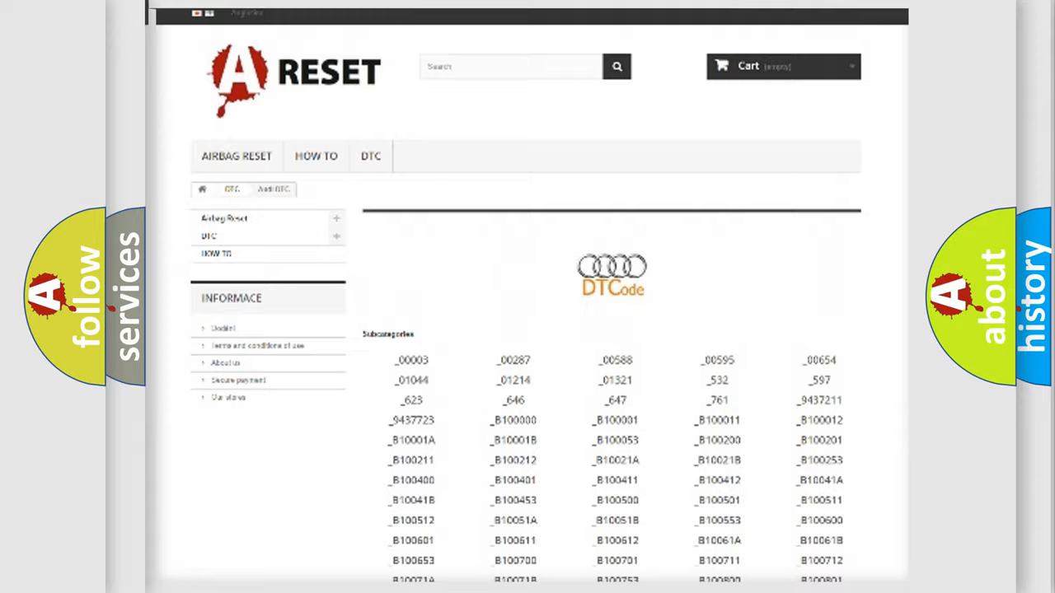